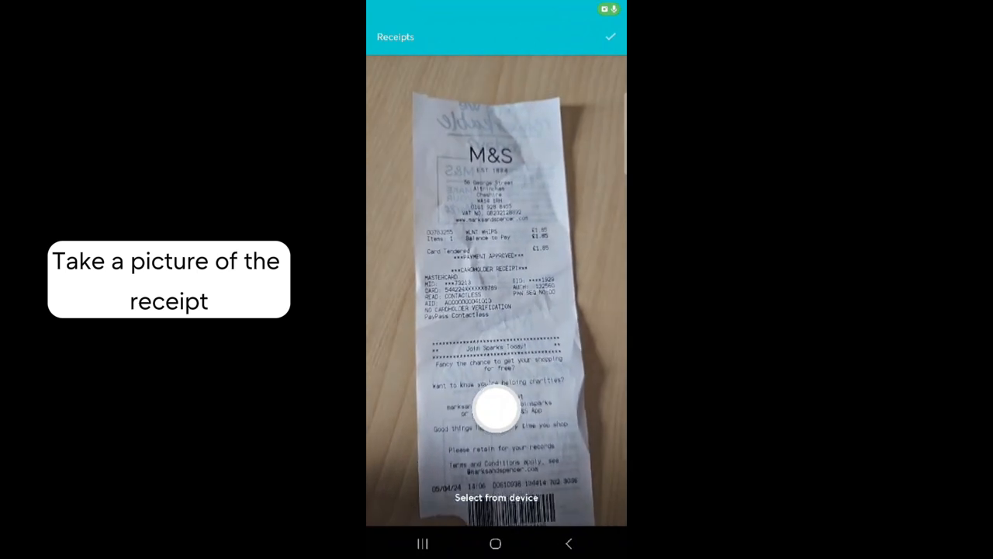
Photograph the M&S receipt and confirm the £1.85 photo
click(496, 409)
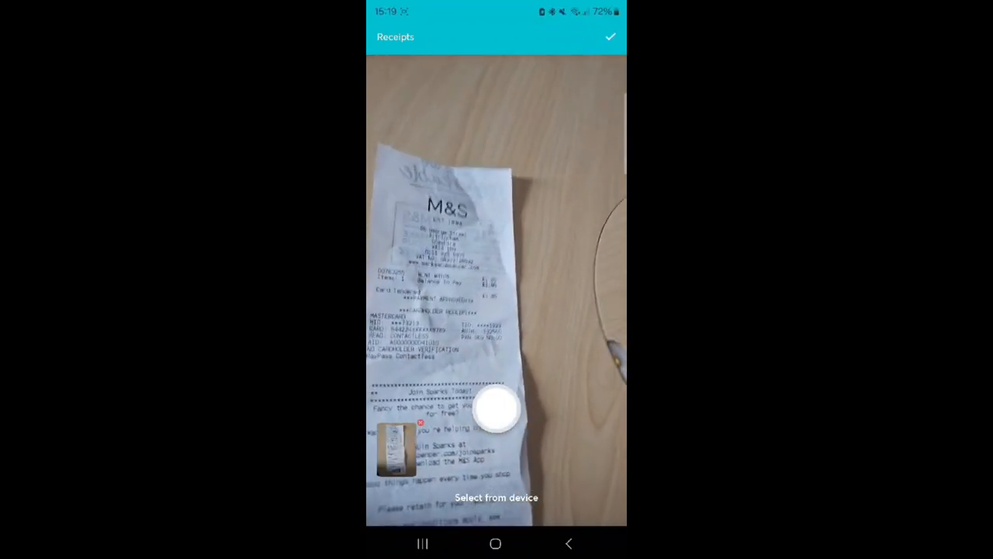
click(496, 409)
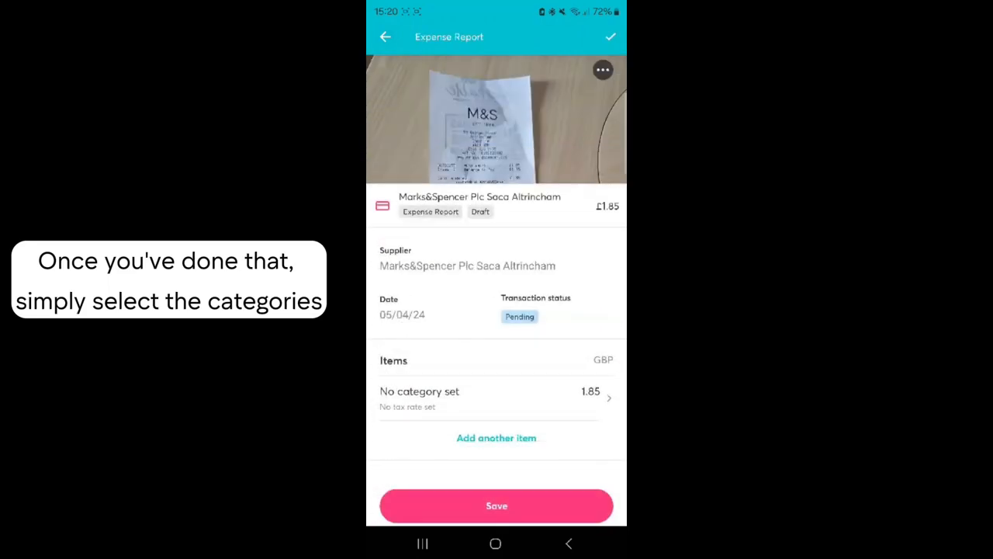
Categorize the £1.85 item as 211 - Food with Standard VAT (20%) and save the expense
click(496, 397)
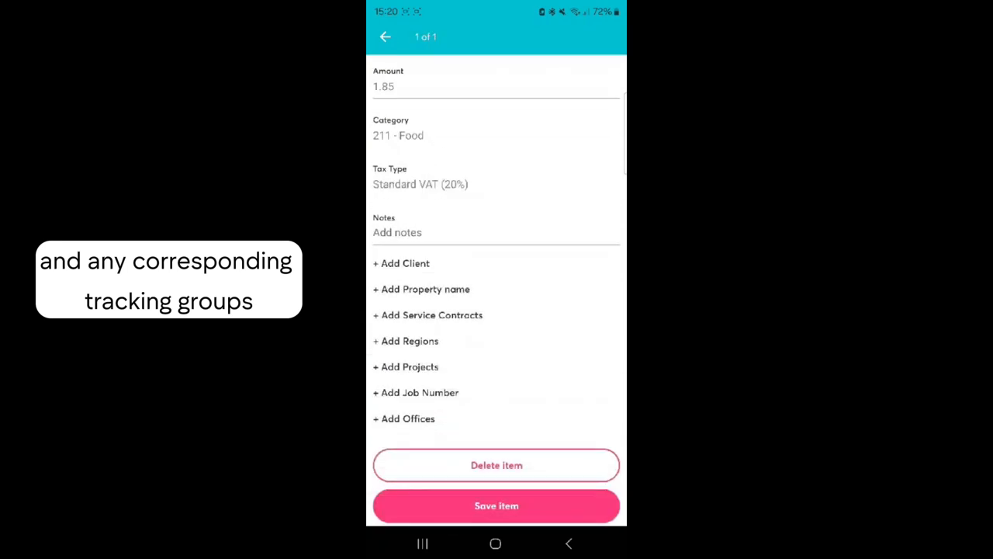
click(496, 506)
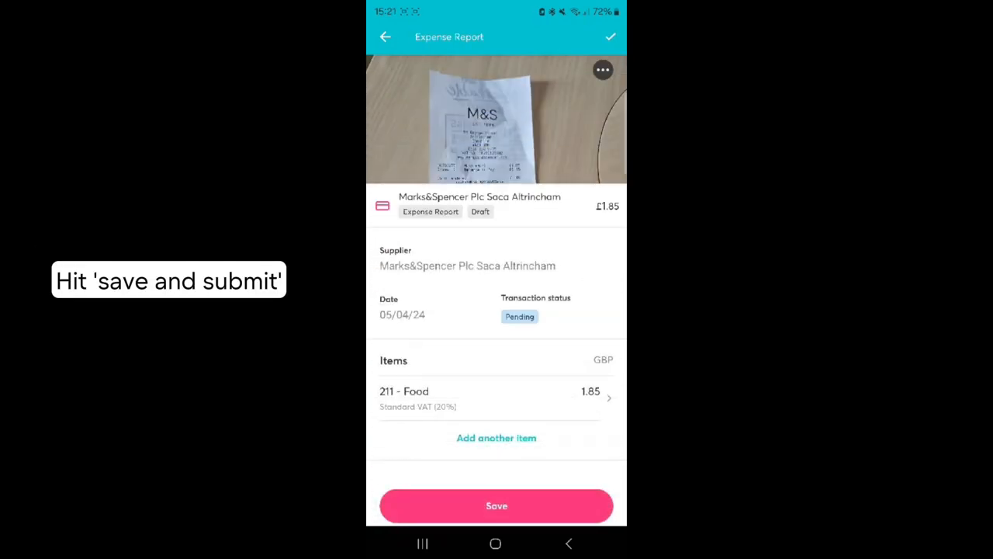
click(496, 506)
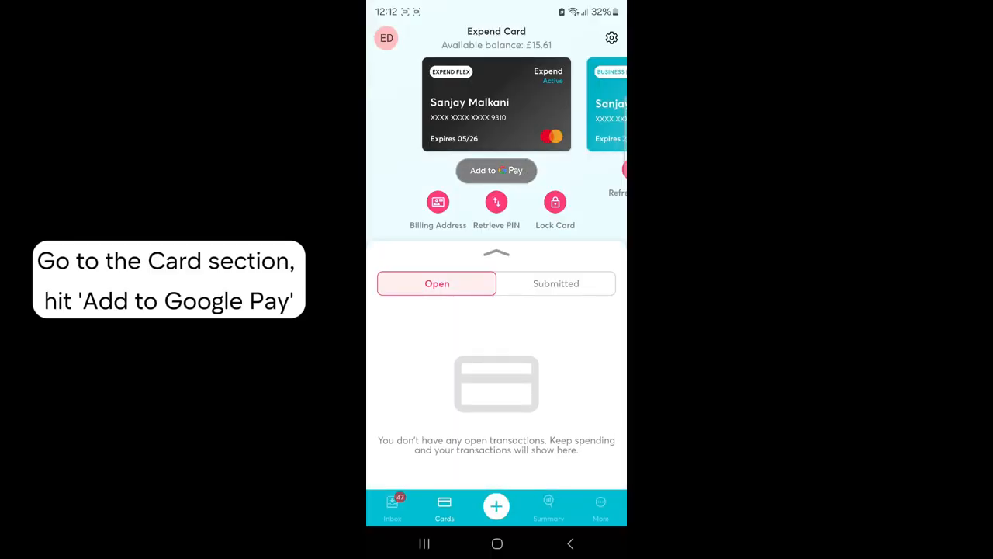
click(496, 169)
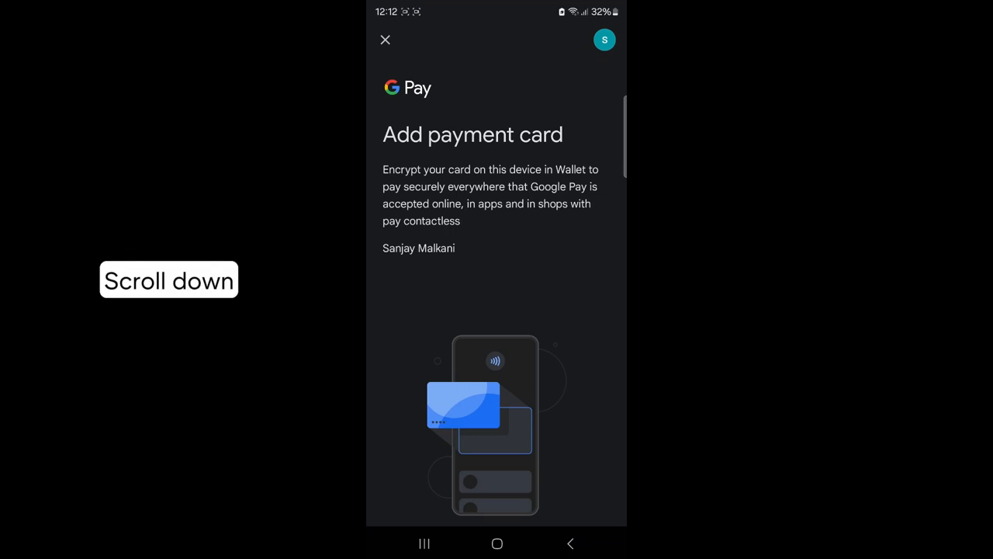
Send the Expend card to Google Wallet via 'Add to Wallet'
scroll(down, 3)
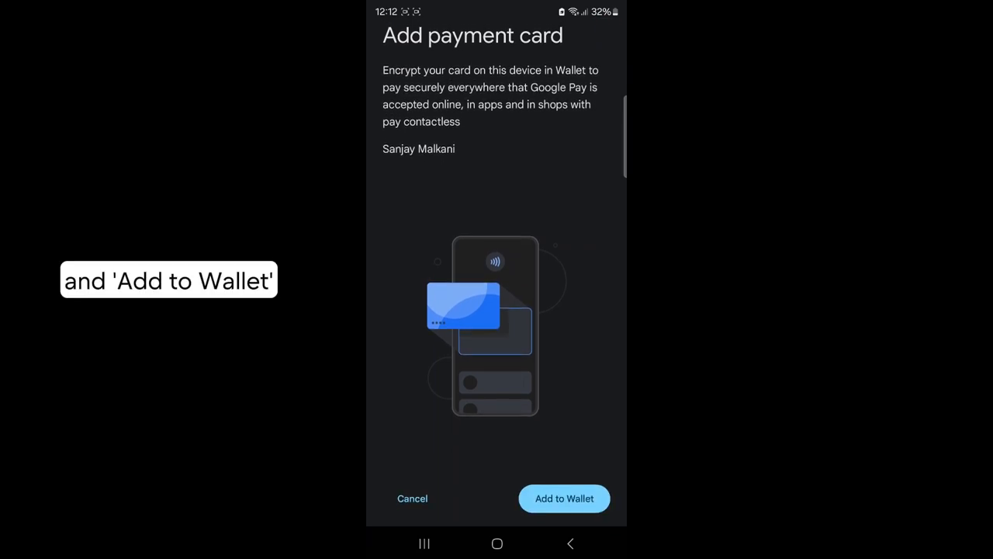
click(564, 499)
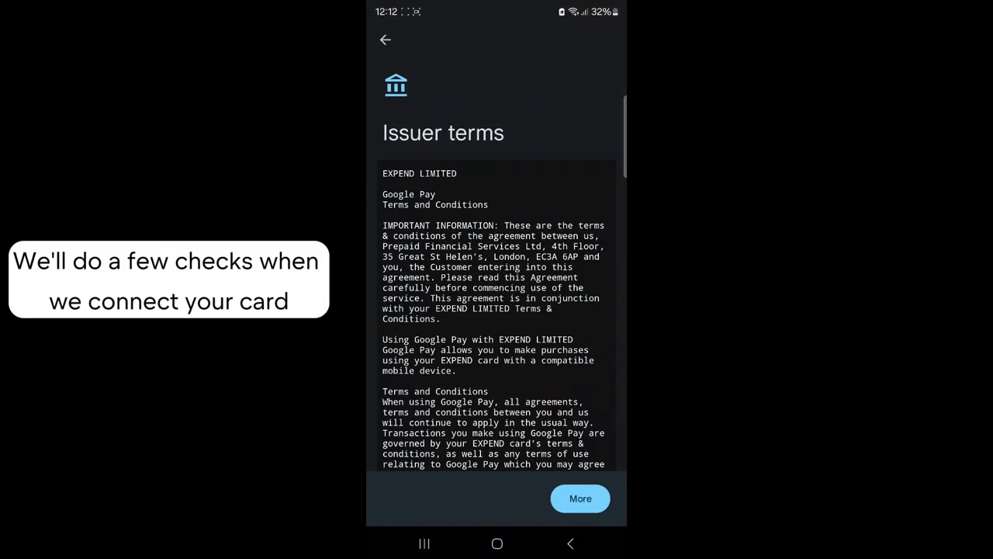
Read through Expend Limited's issuer terms and accept them
click(580, 498)
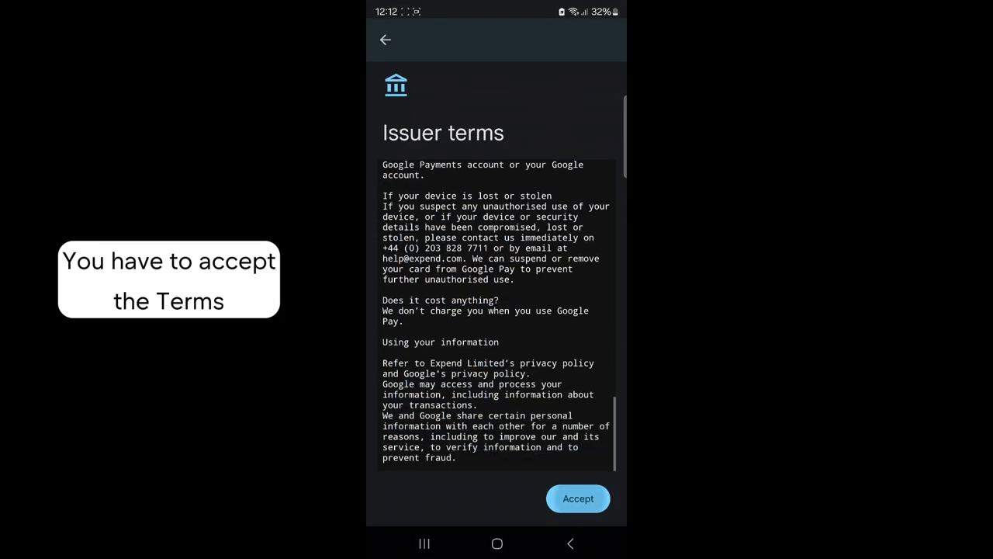
click(578, 498)
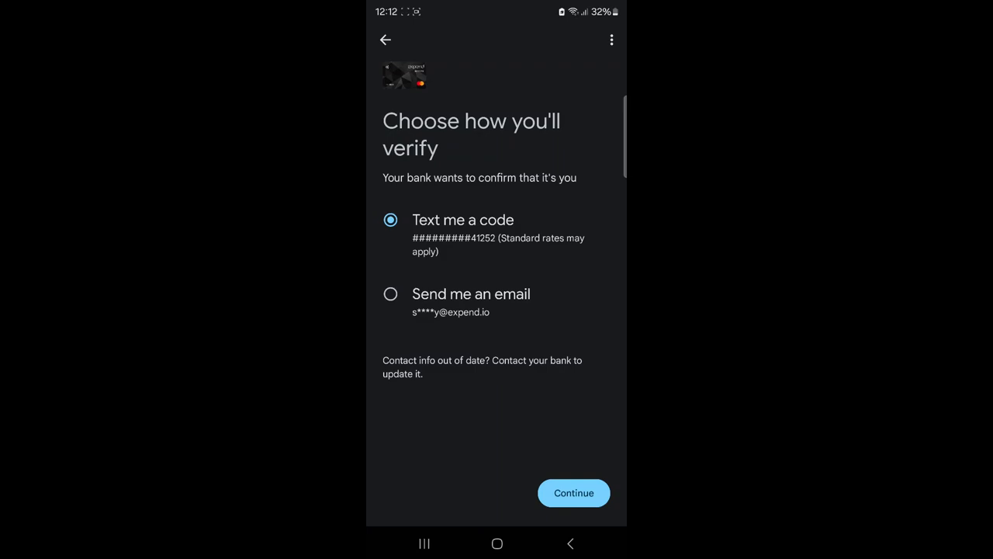
Continue with 'Text me a code' as the card verification method
click(574, 493)
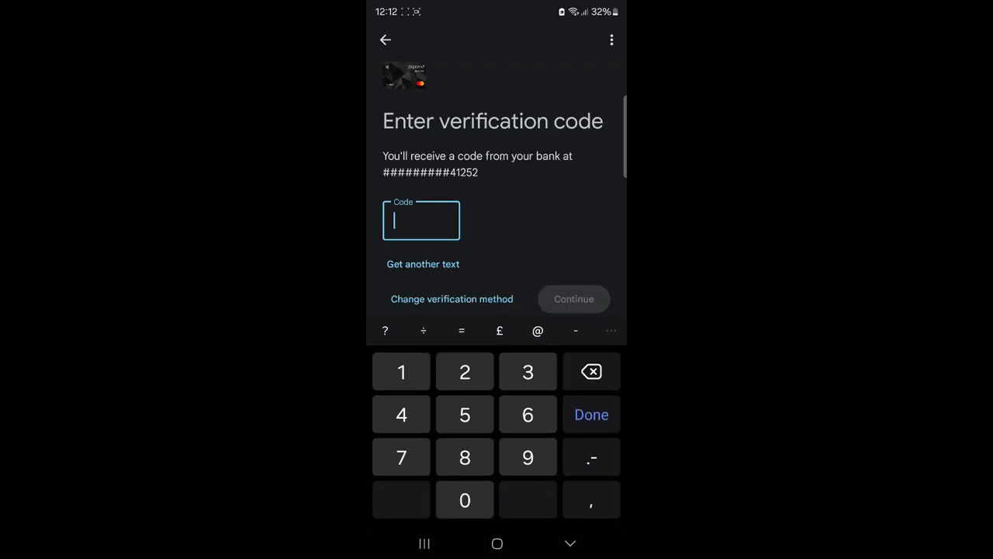